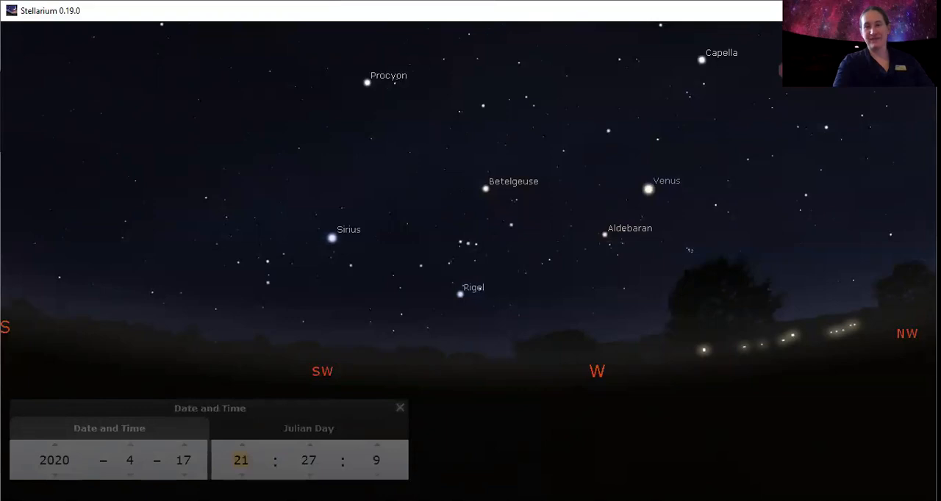
# Select a magnitude 8.05 star in Orion's sword and zoom into the Orion Nebula
pyautogui.click(485, 189)
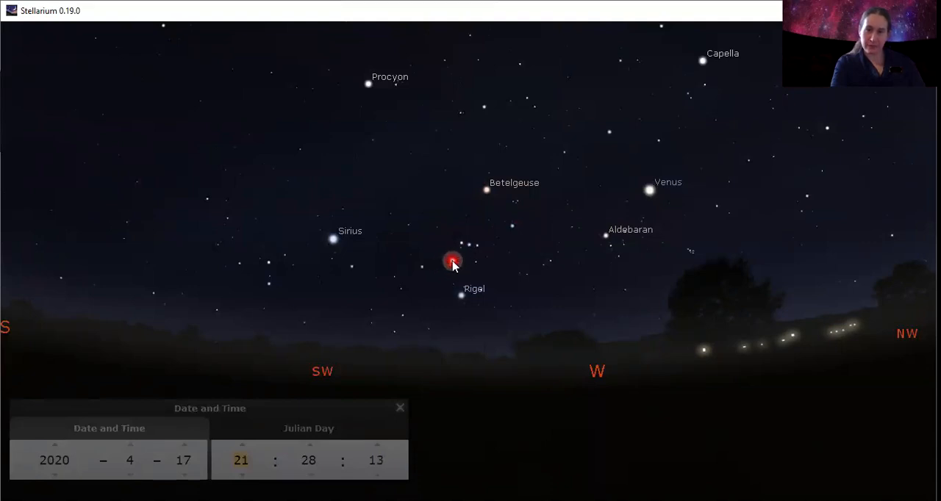
pyautogui.click(444, 258)
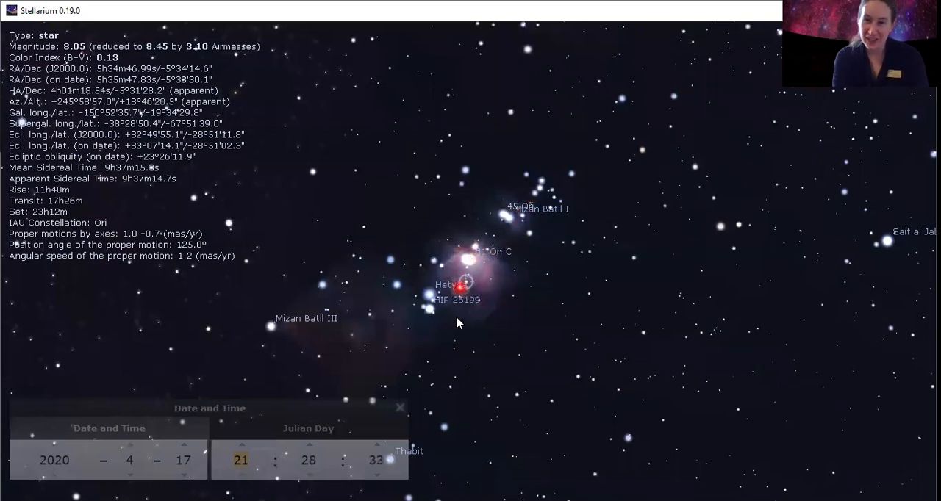
pyautogui.click(498, 309)
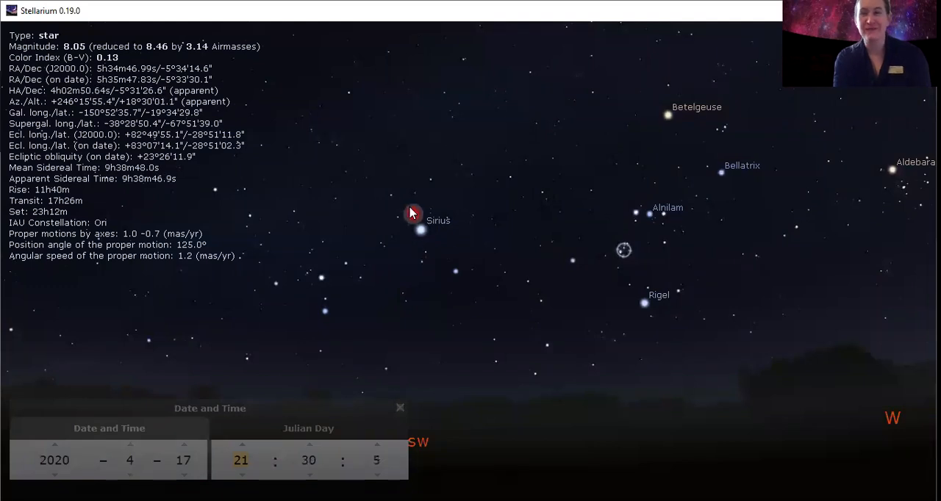
# Zoom back out to frame Orion, Sirius and the western horizon
pyautogui.click(453, 238)
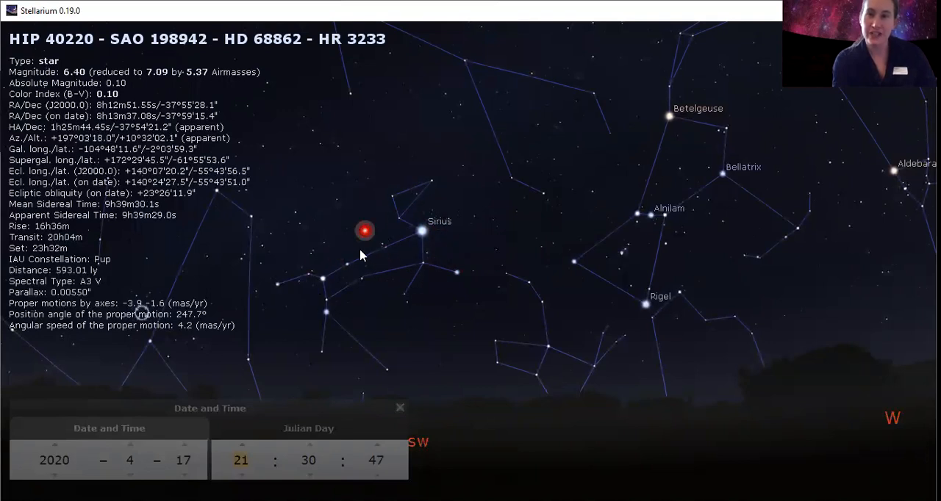
# Turn on constellation lines and select HIP 40220, the magnitude 6.40 star in Puppis
pyautogui.click(701, 228)
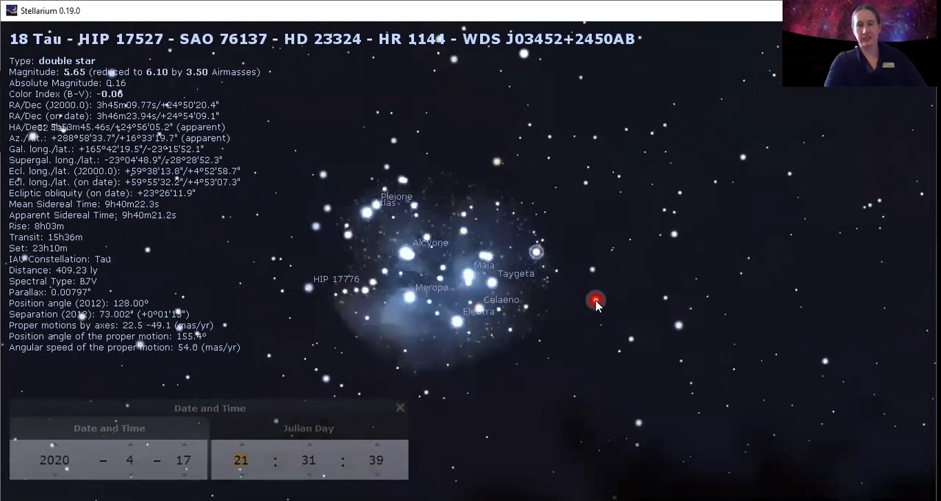
# Select the double star 18 Tau and zoom in on the Pleiades
pyautogui.click(415, 253)
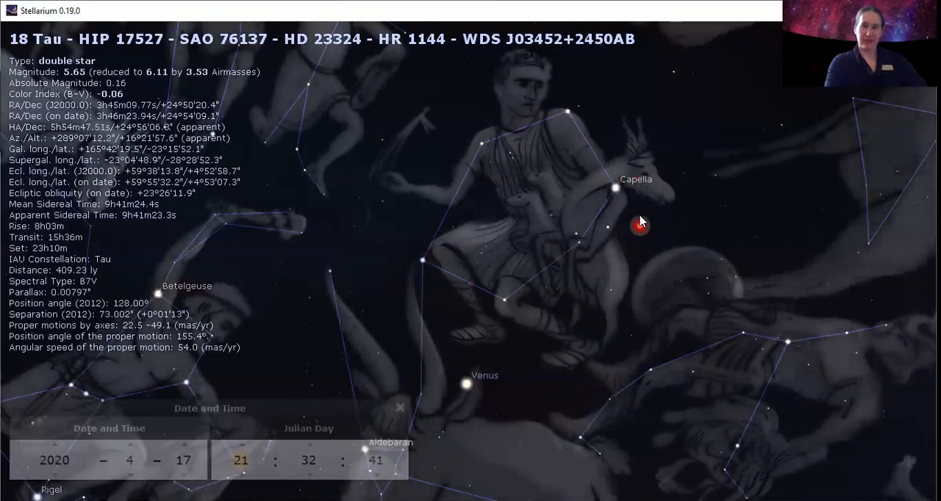
pyautogui.moveTo(419, 272)
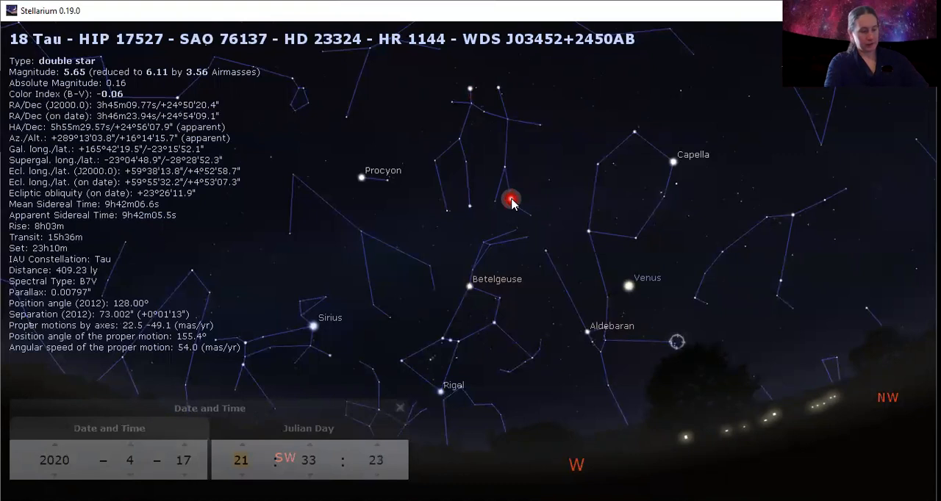
# Pan south-west to show Sirius, Orion and Procyon with constellation lines on
pyautogui.click(455, 306)
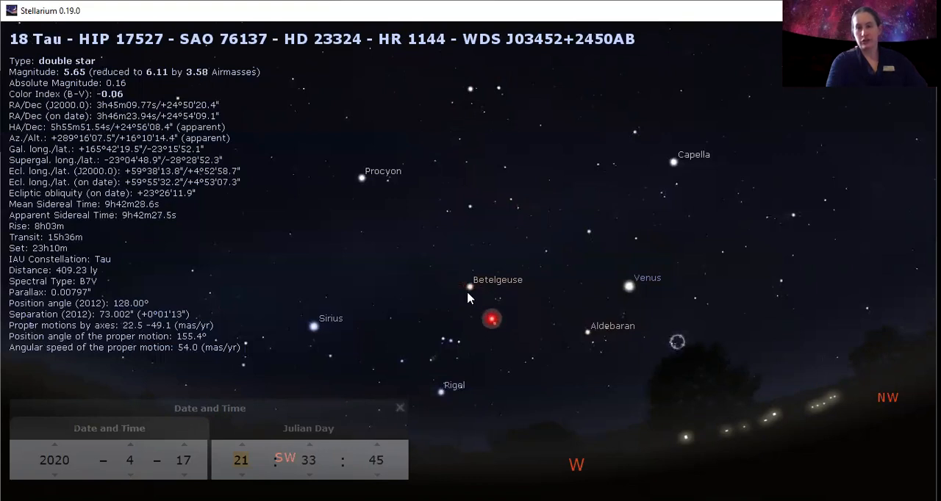
pyautogui.click(370, 183)
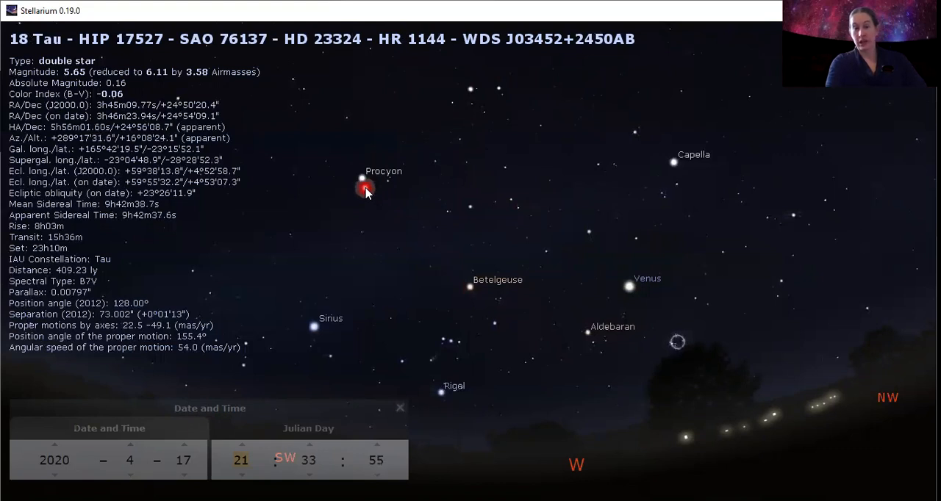
pyautogui.click(315, 328)
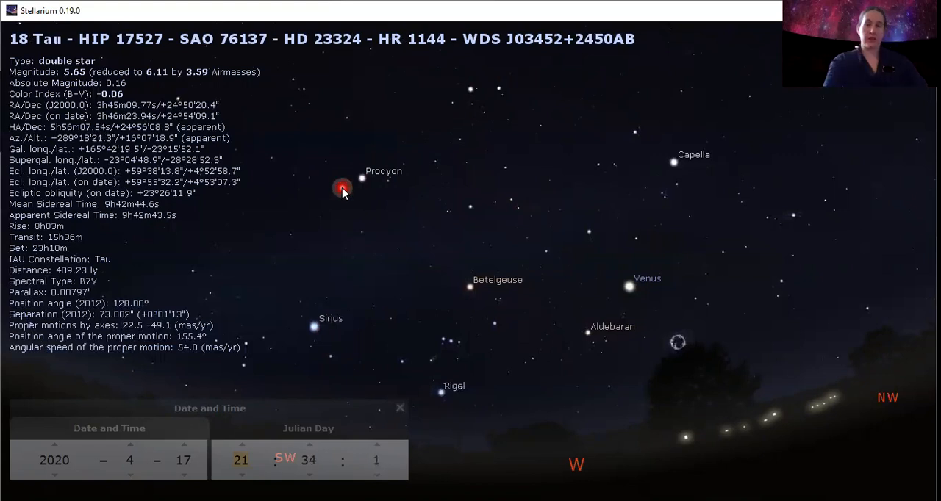
pyautogui.click(389, 182)
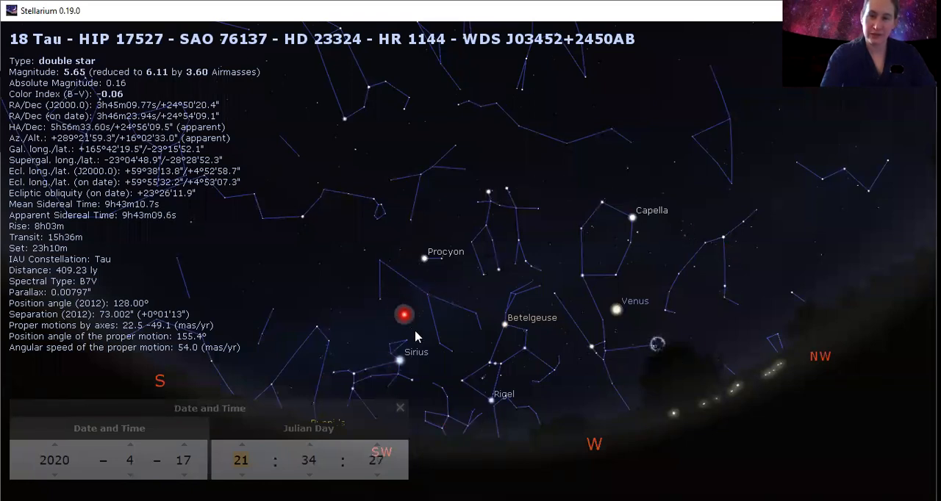
# Select Venus near Aldebaran in the western sky and show its details
pyautogui.click(491, 401)
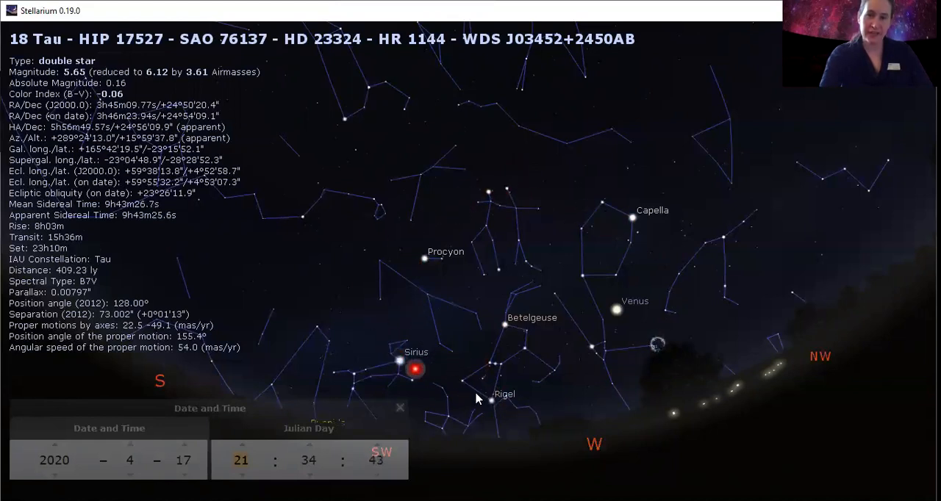
pyautogui.click(488, 397)
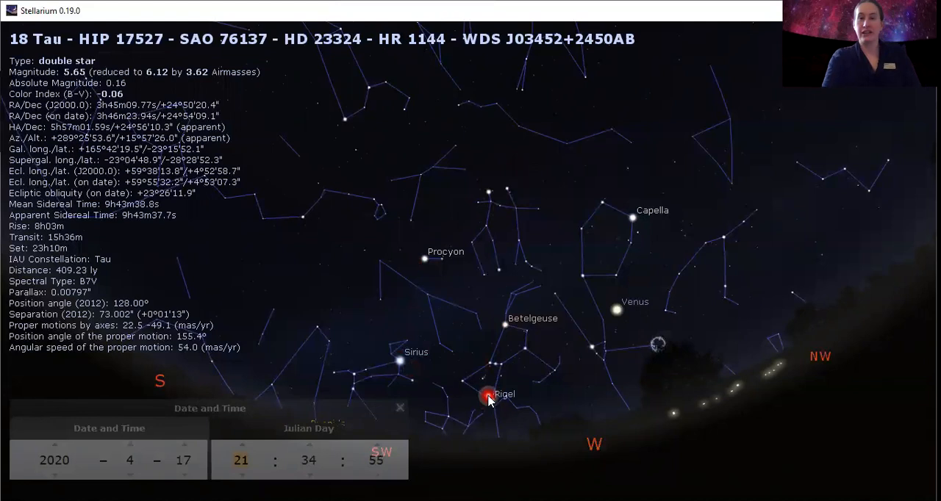
pyautogui.click(621, 305)
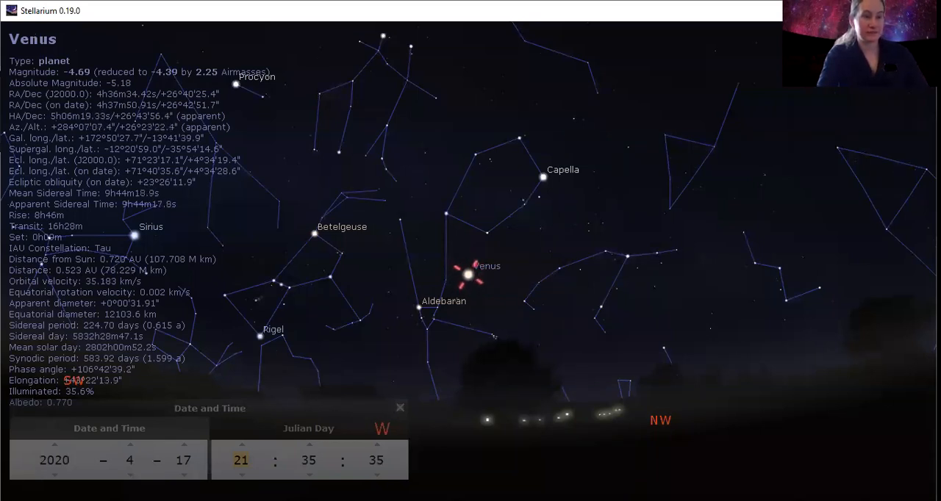
pyautogui.click(400, 266)
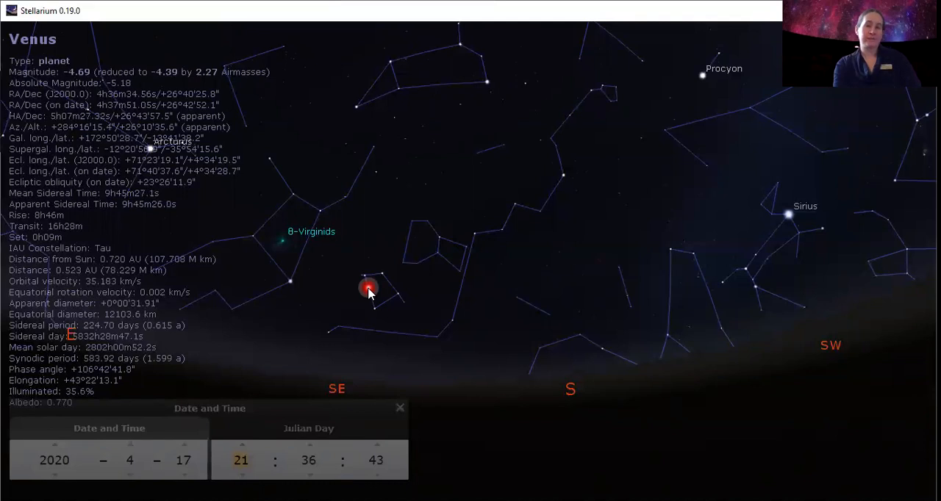
pyautogui.moveTo(463, 275)
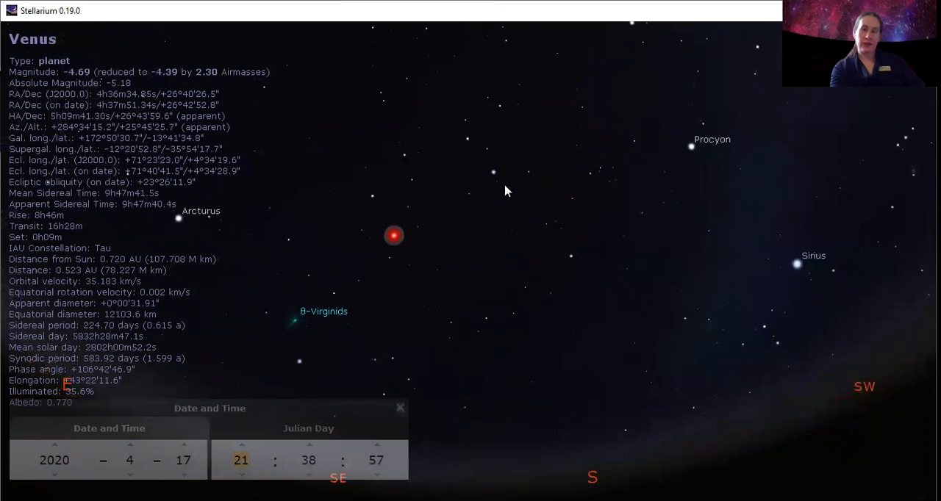
pyautogui.click(691, 151)
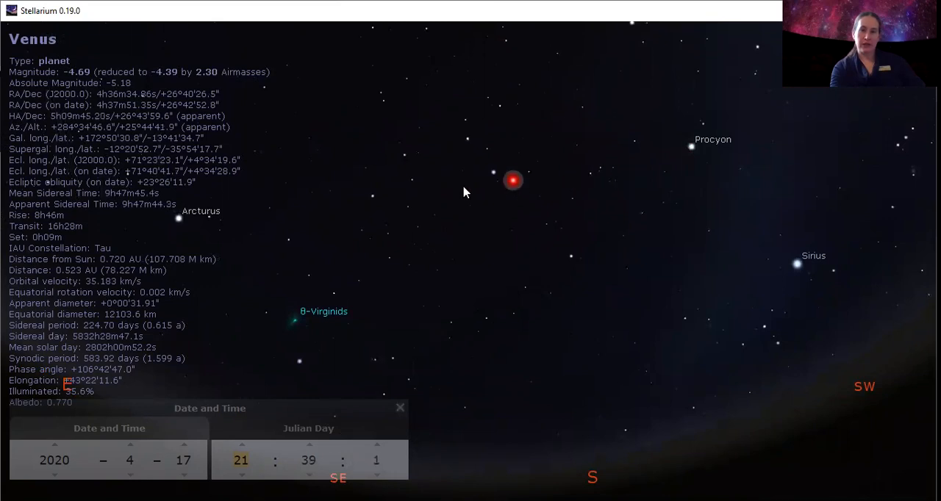
pyautogui.click(174, 215)
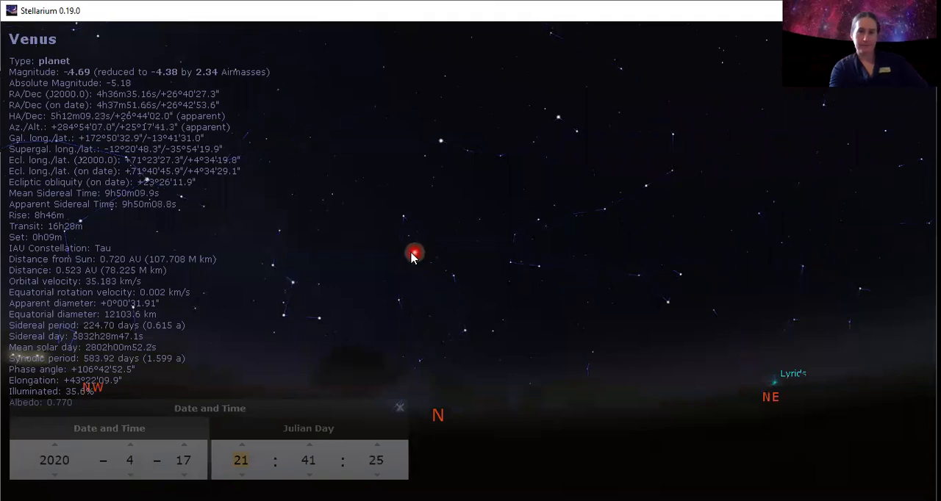
# Select HIP 102431, the magnitude 4.50 double star in Cepheus, near the northern horizon
pyautogui.click(500, 362)
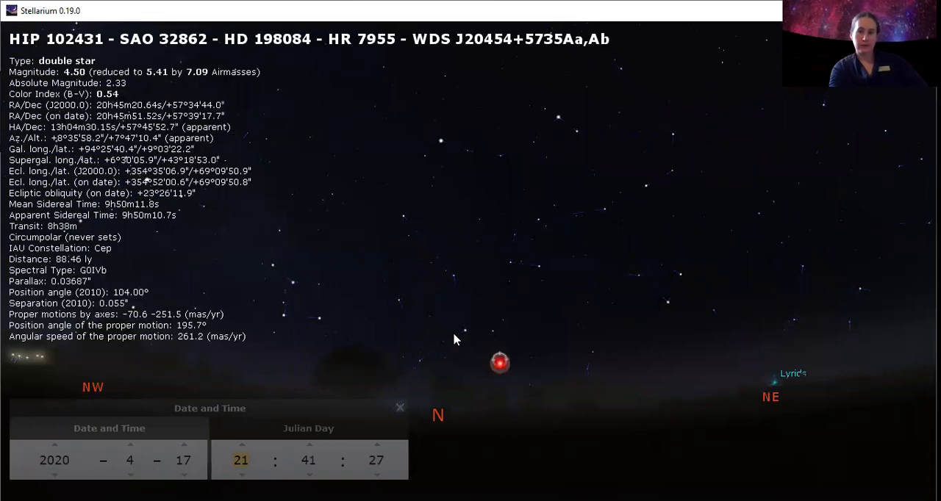